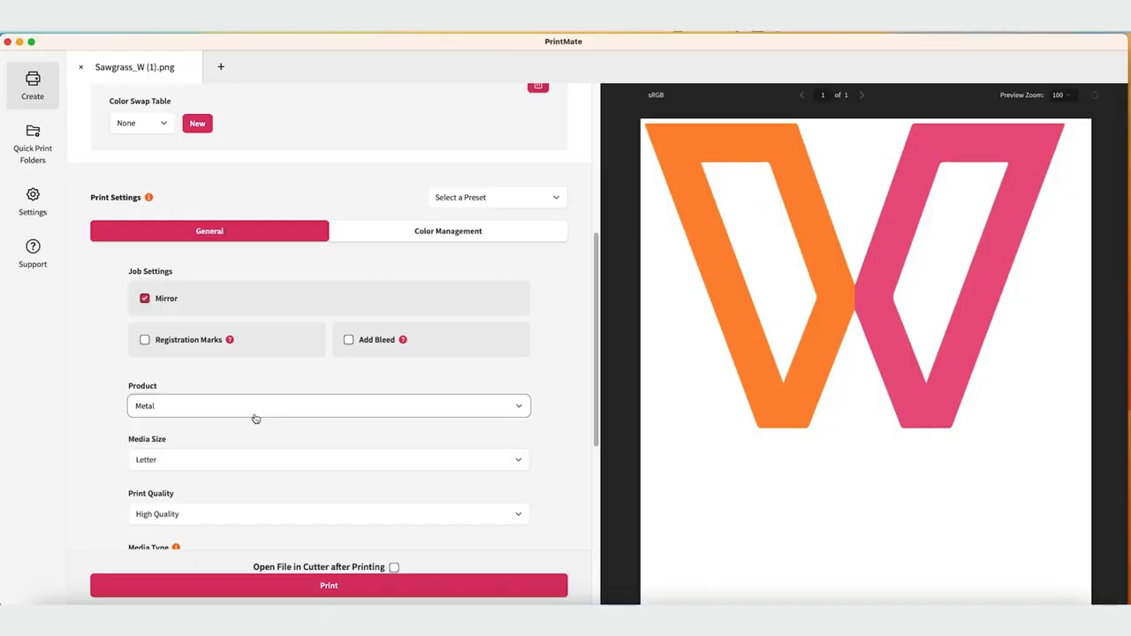
# Choose Siser EasySubli HTV from the Product dropdown for the W logo job
pyautogui.click(329, 405)
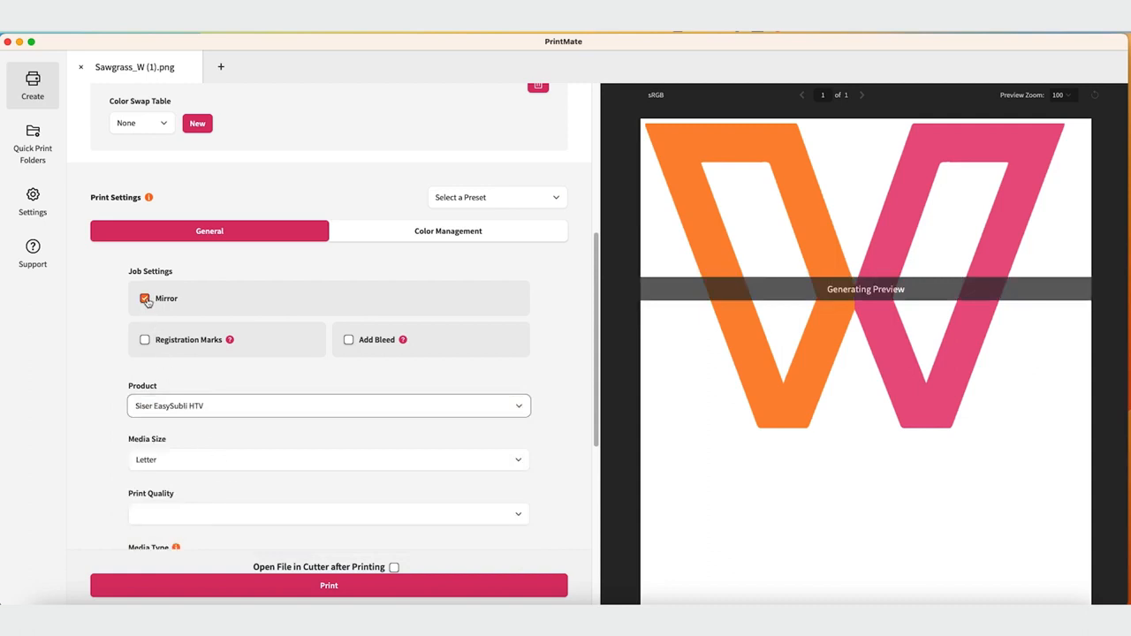
# Uncheck Mirror and enable Registration Marks and Add Bleed in Job Settings
pyautogui.click(145, 297)
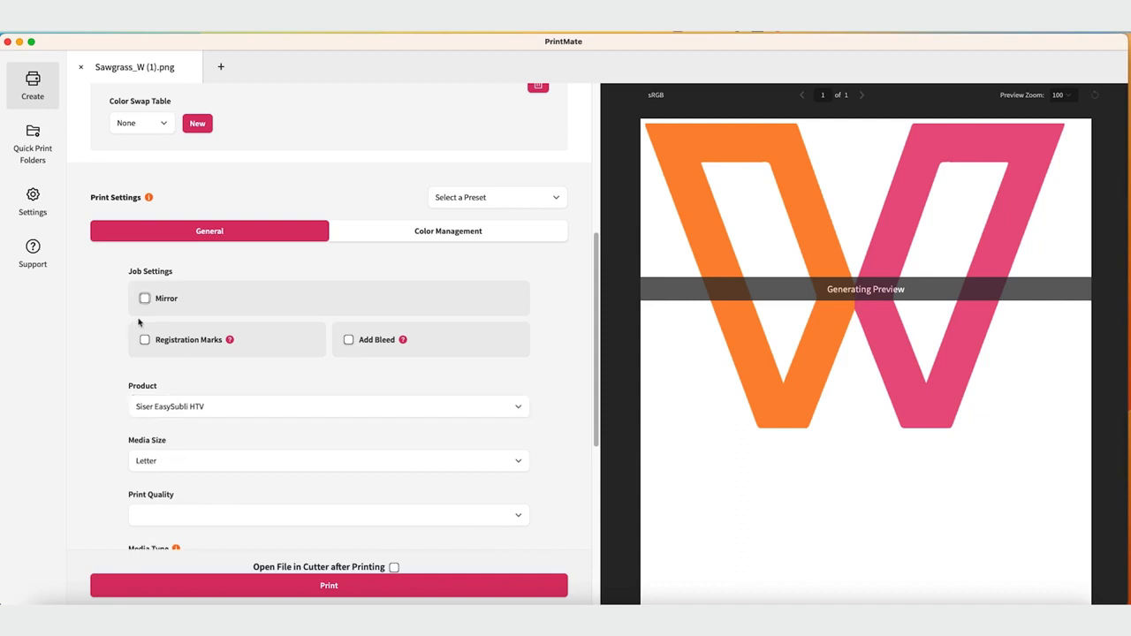
pyautogui.click(144, 340)
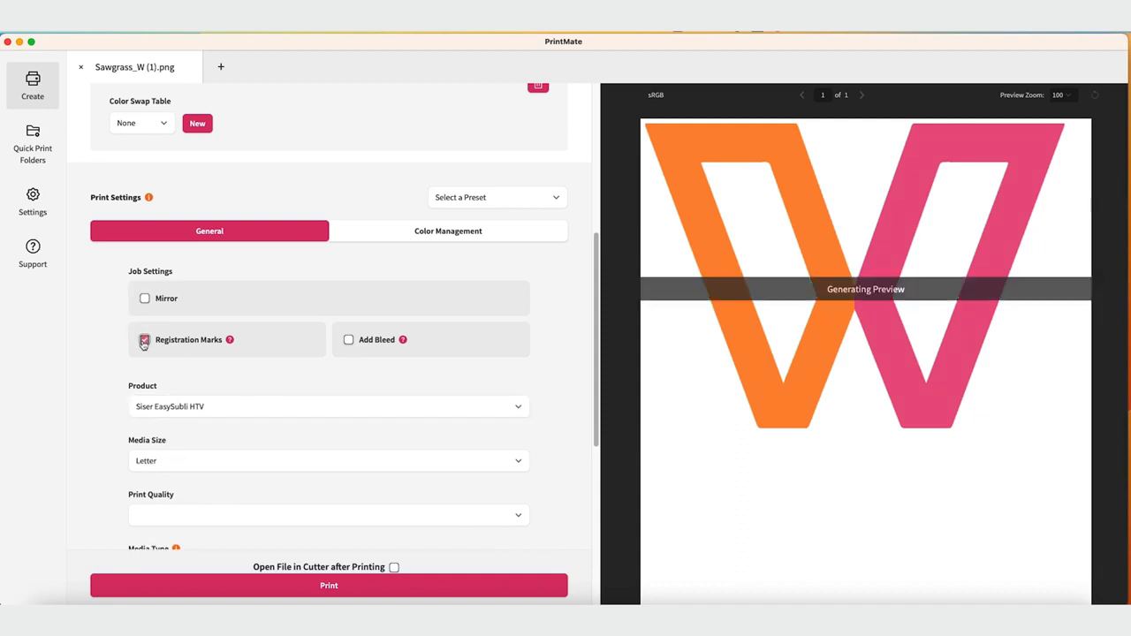
pyautogui.click(144, 339)
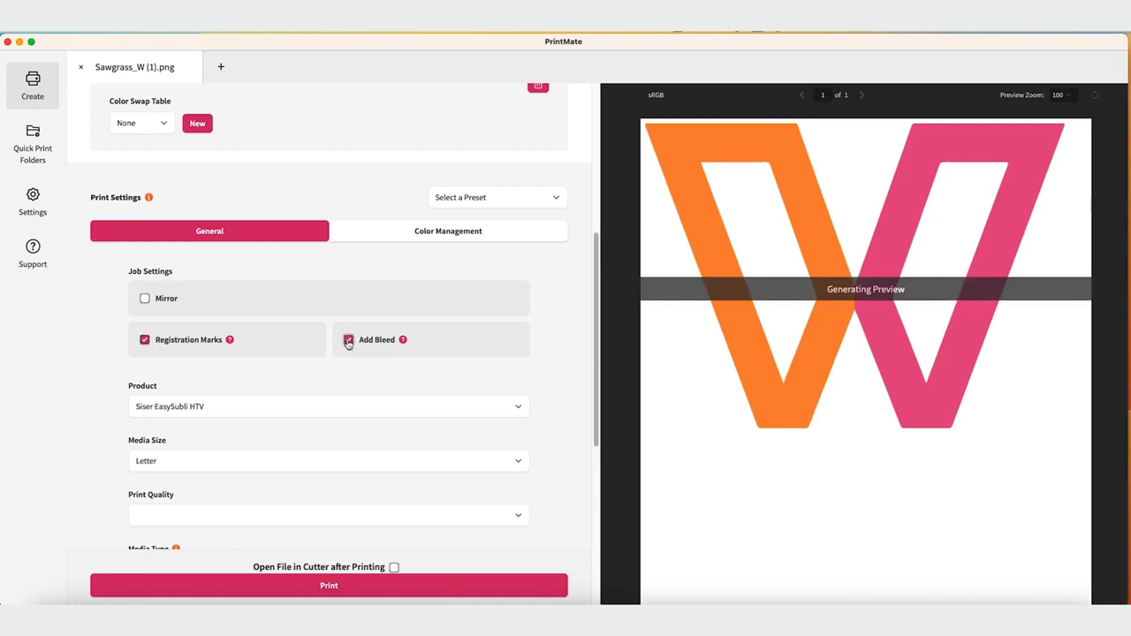
pyautogui.click(348, 339)
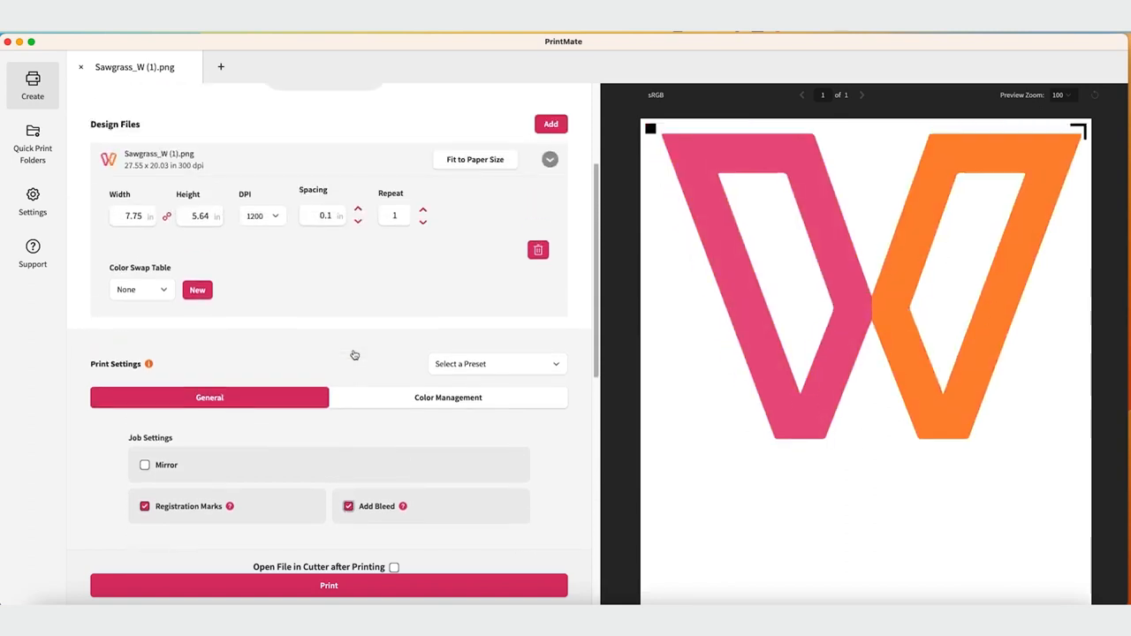
pyautogui.scroll(-3)
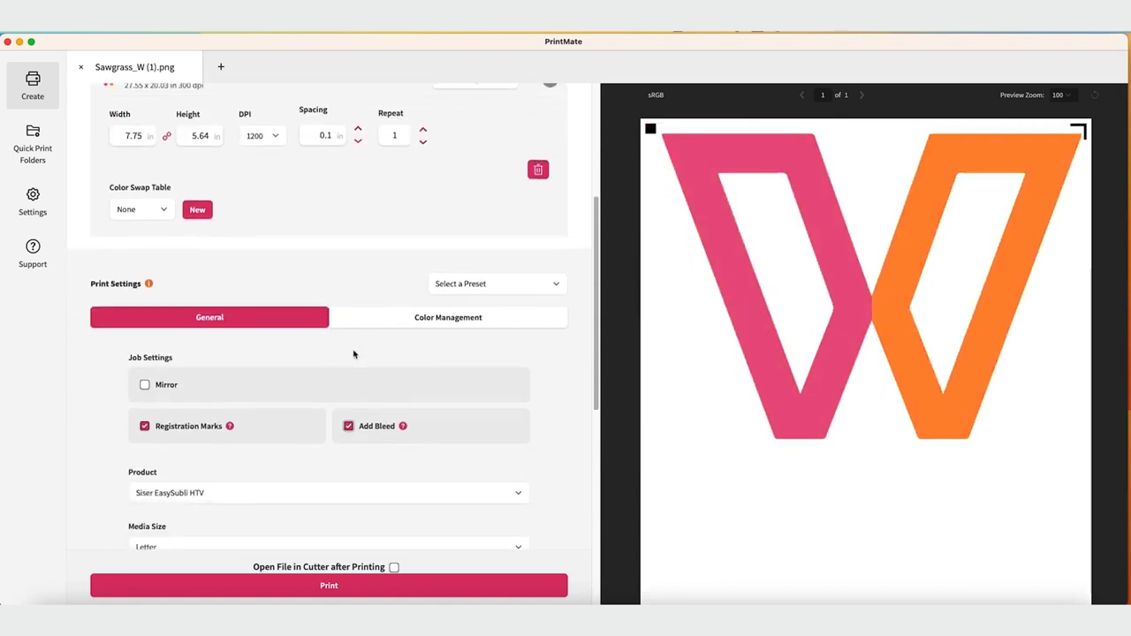
pyautogui.scroll(-3)
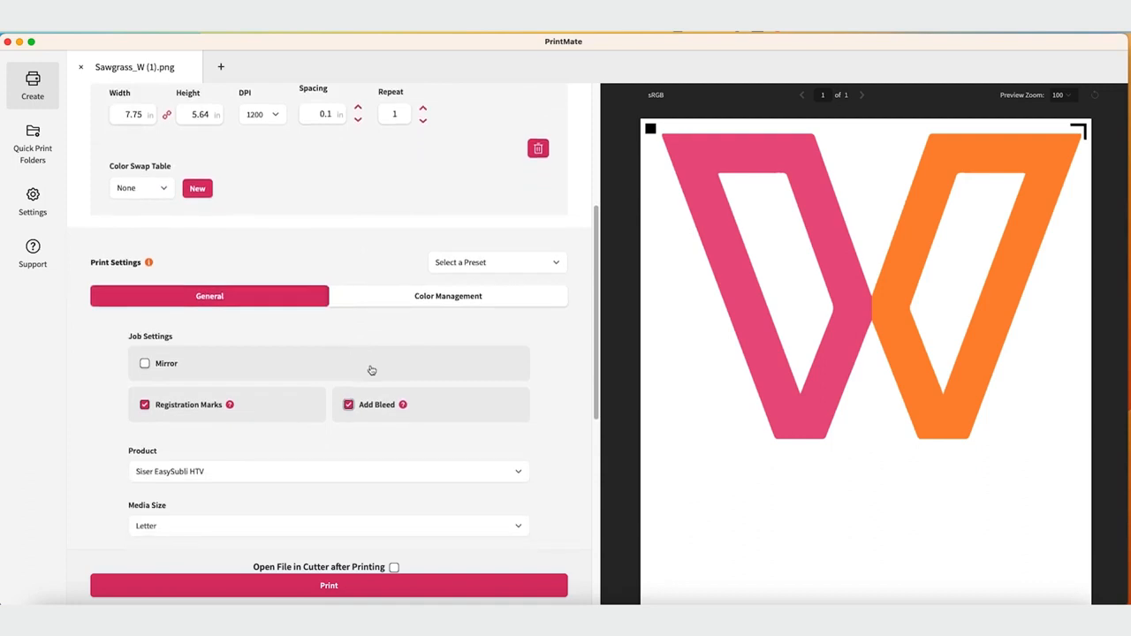
pyautogui.moveTo(493, 448)
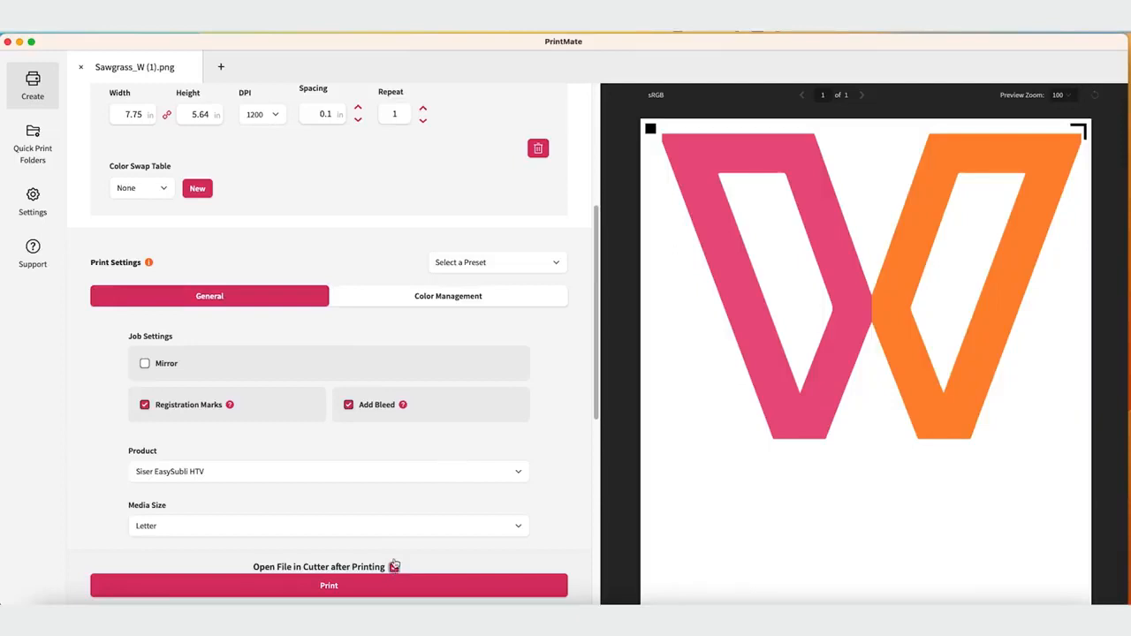
# Print with Open File in Cutter enabled, continue with CAMEO 4, and select CAMEO 4 V1.19
pyautogui.click(394, 566)
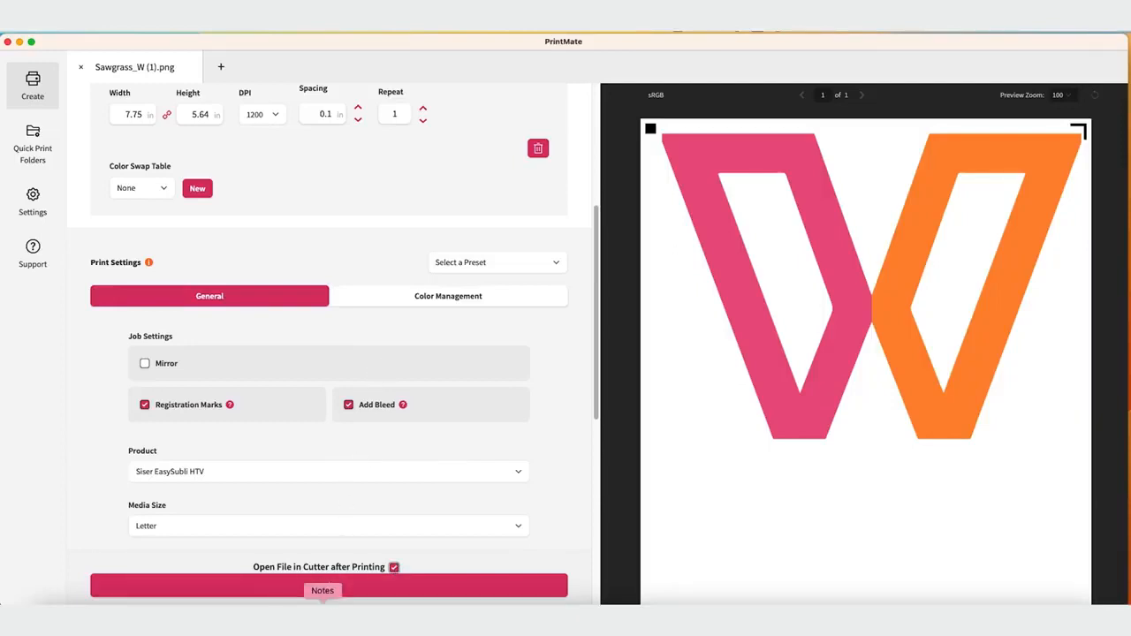
pyautogui.click(328, 585)
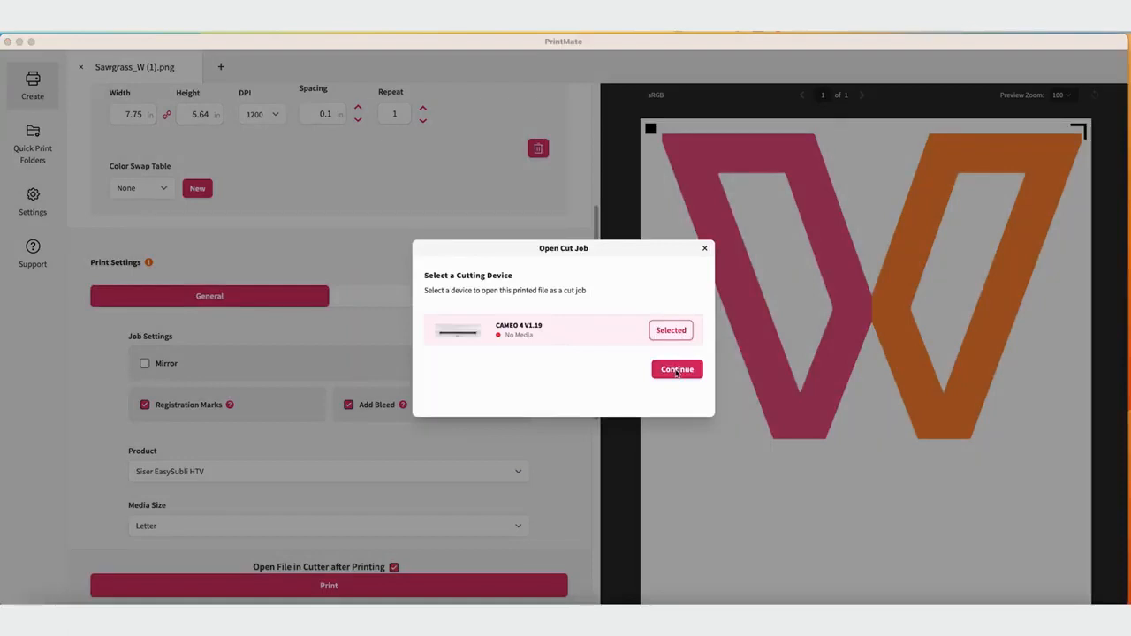
pyautogui.click(676, 369)
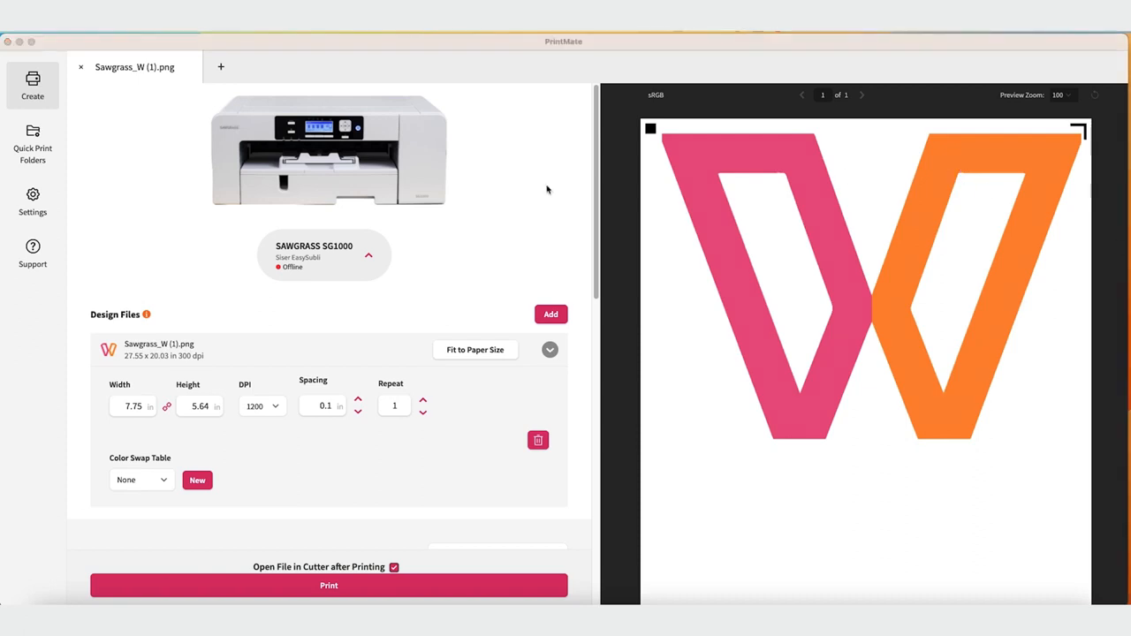
pyautogui.click(367, 255)
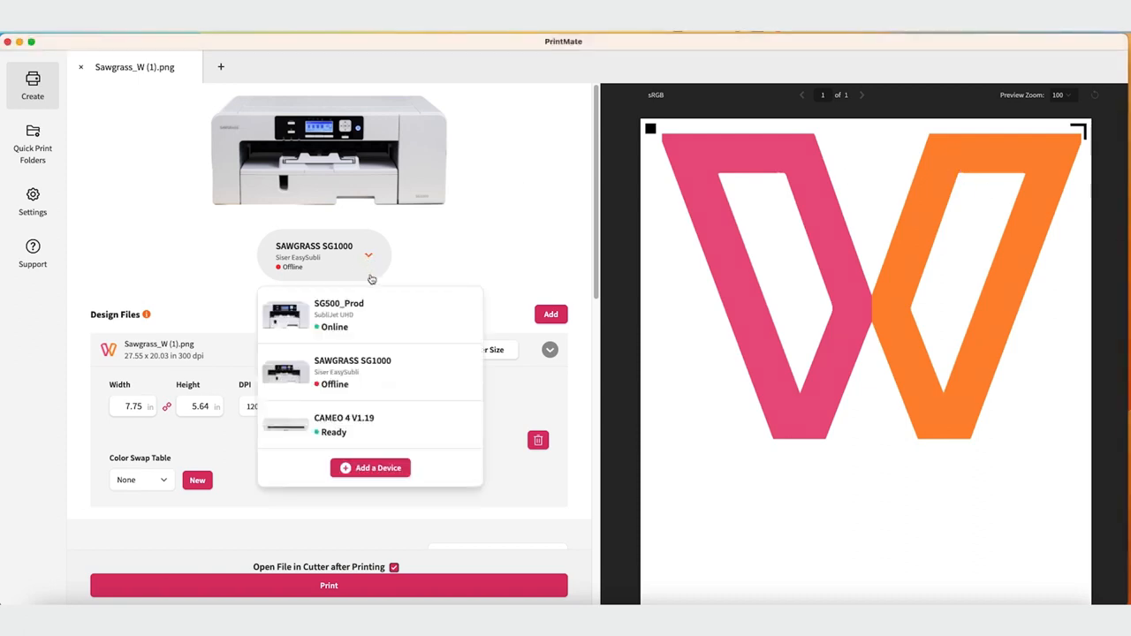
pyautogui.click(344, 424)
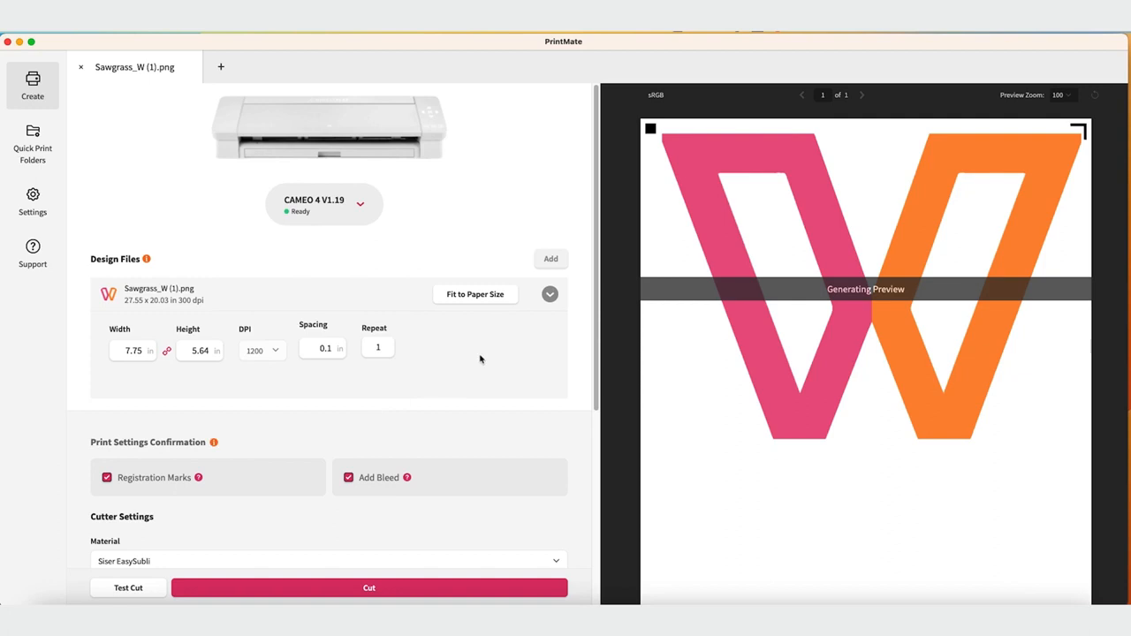
pyautogui.moveTo(510, 366)
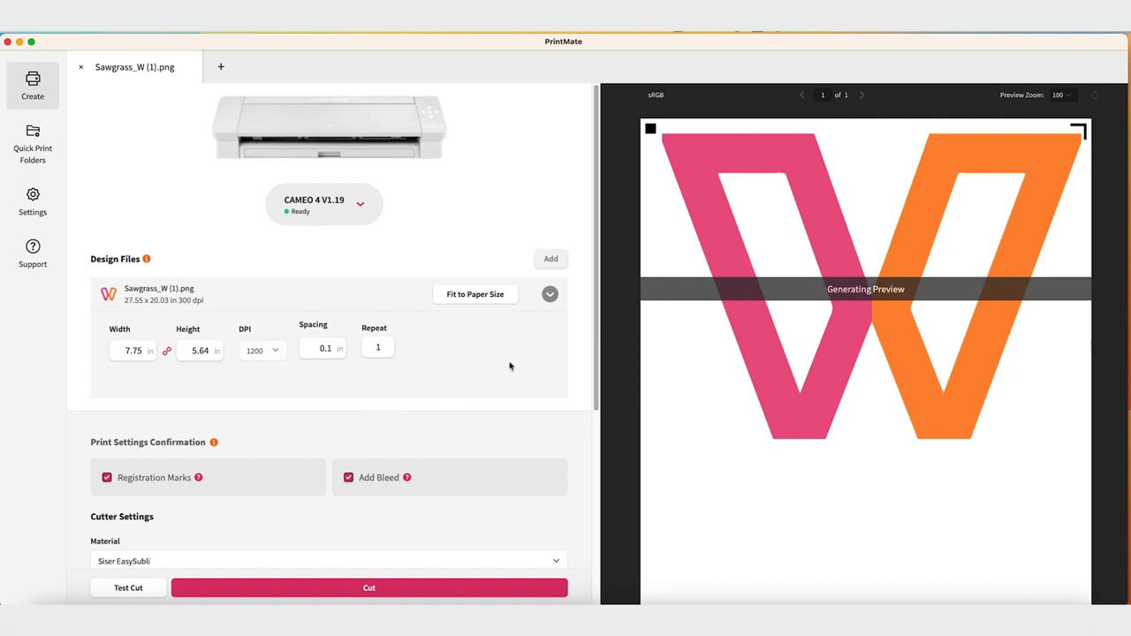
# Try ChromaBlast, then reselect Siser EasySubli for blade depth 2, force 4, speed 8
pyautogui.scroll(-3)
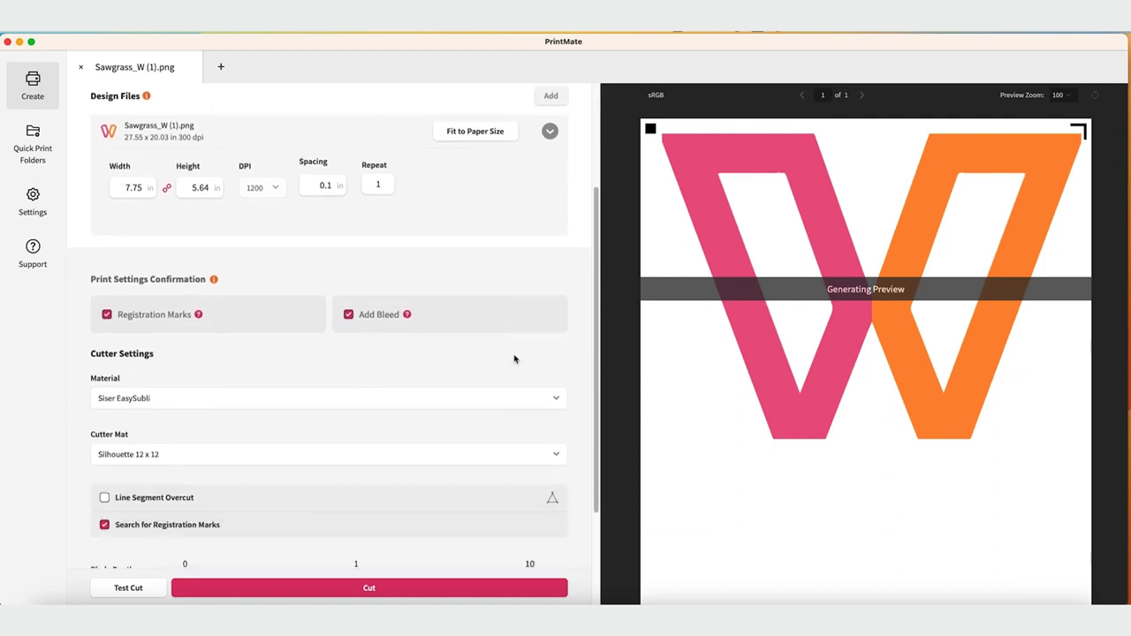
pyautogui.scroll(-3)
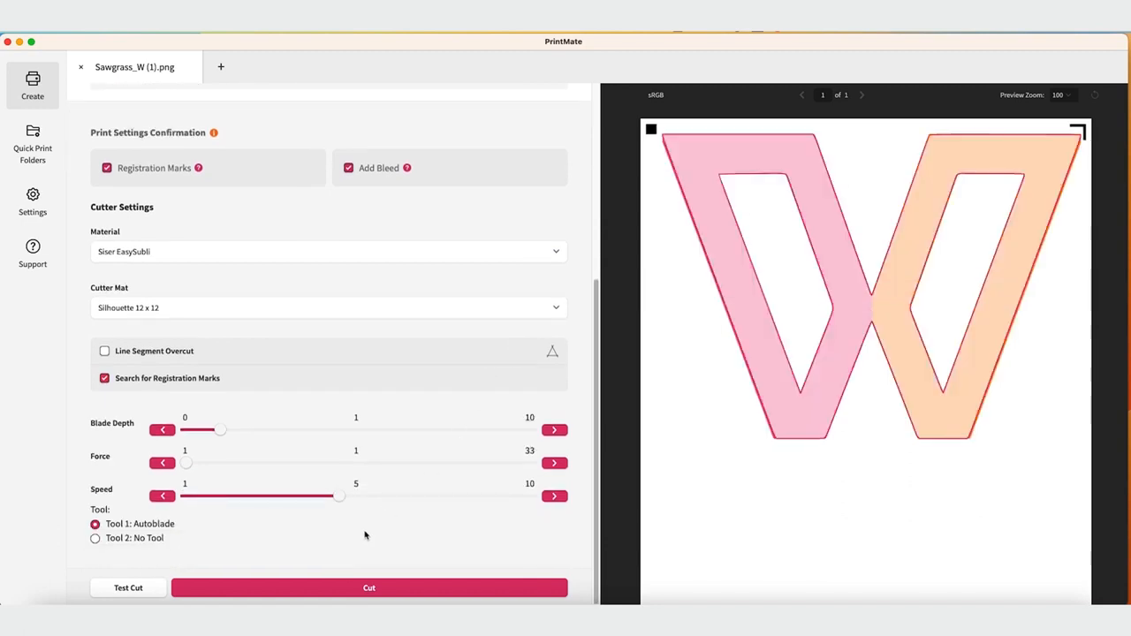
pyautogui.click(328, 251)
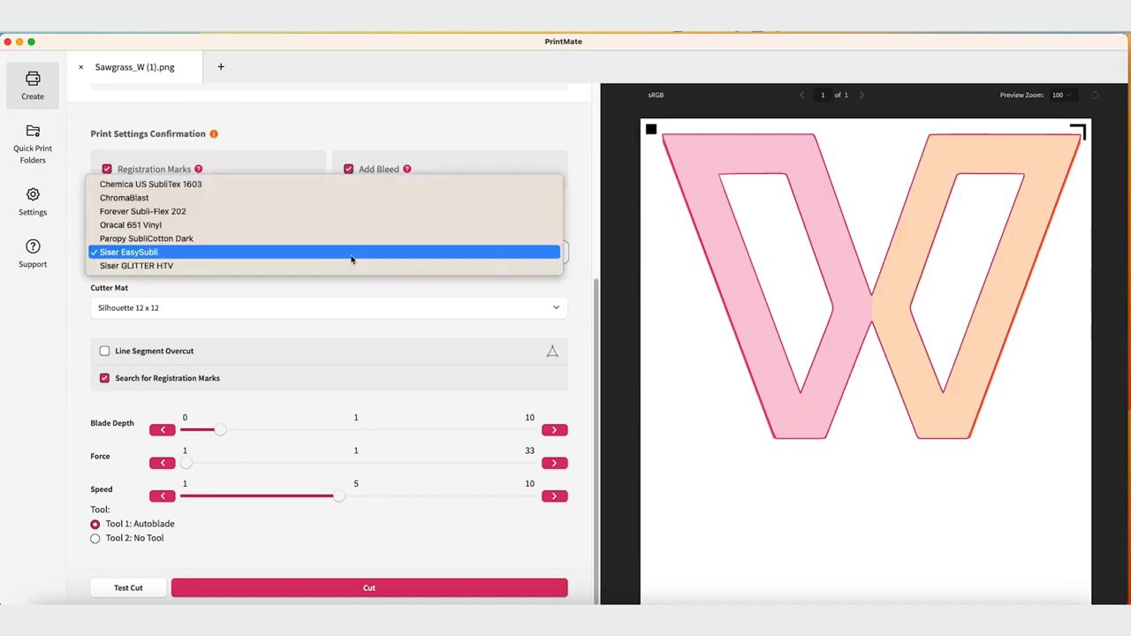
pyautogui.click(124, 197)
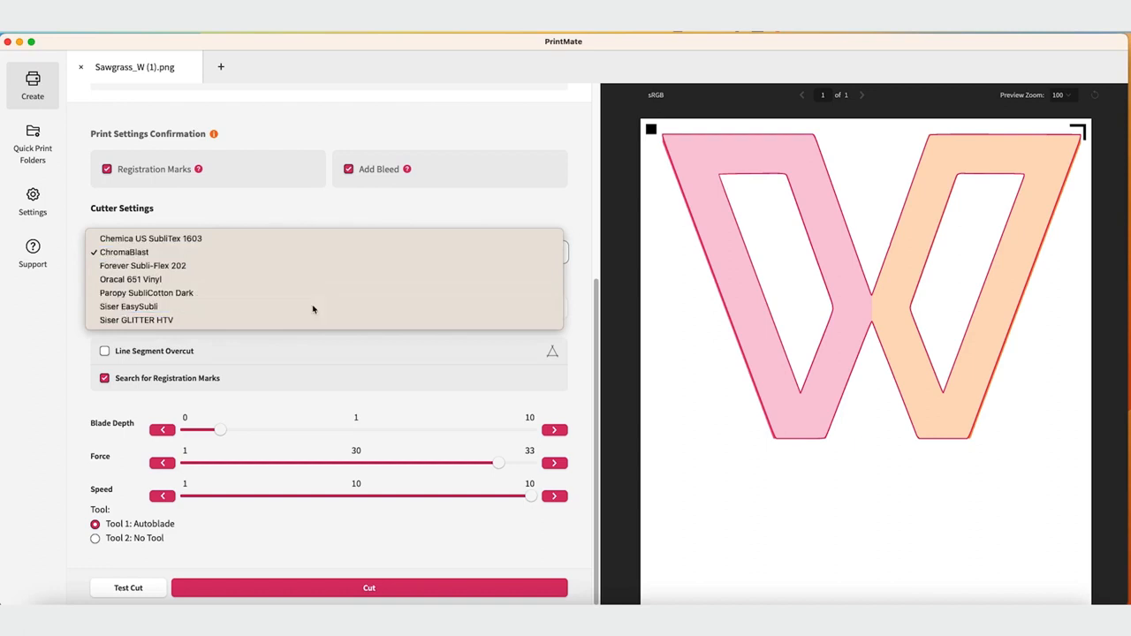
pyautogui.click(129, 306)
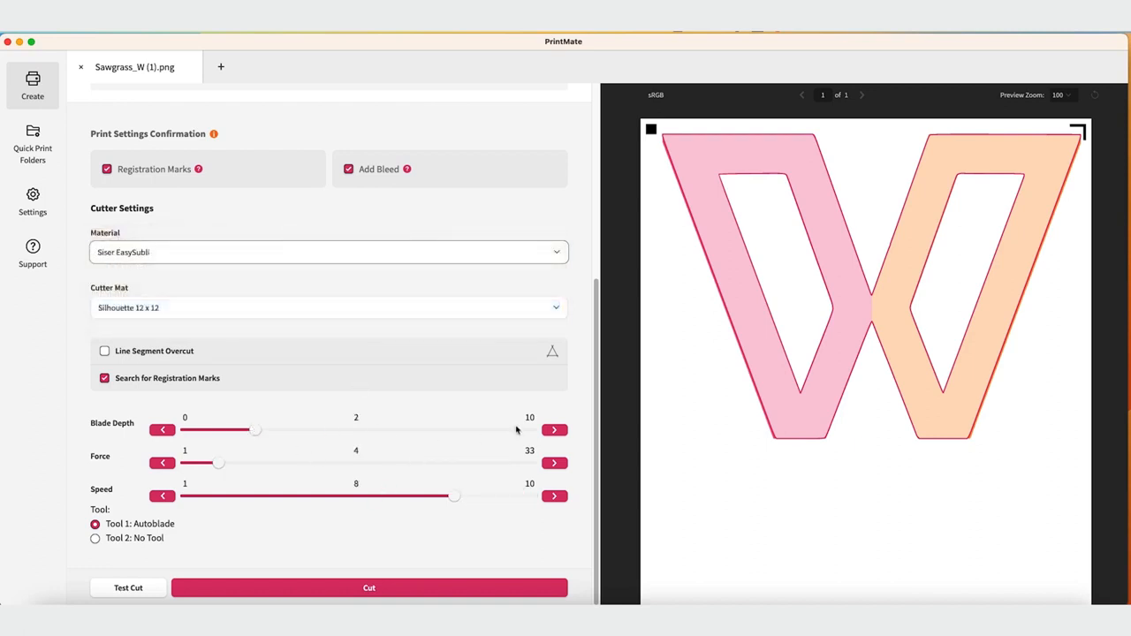